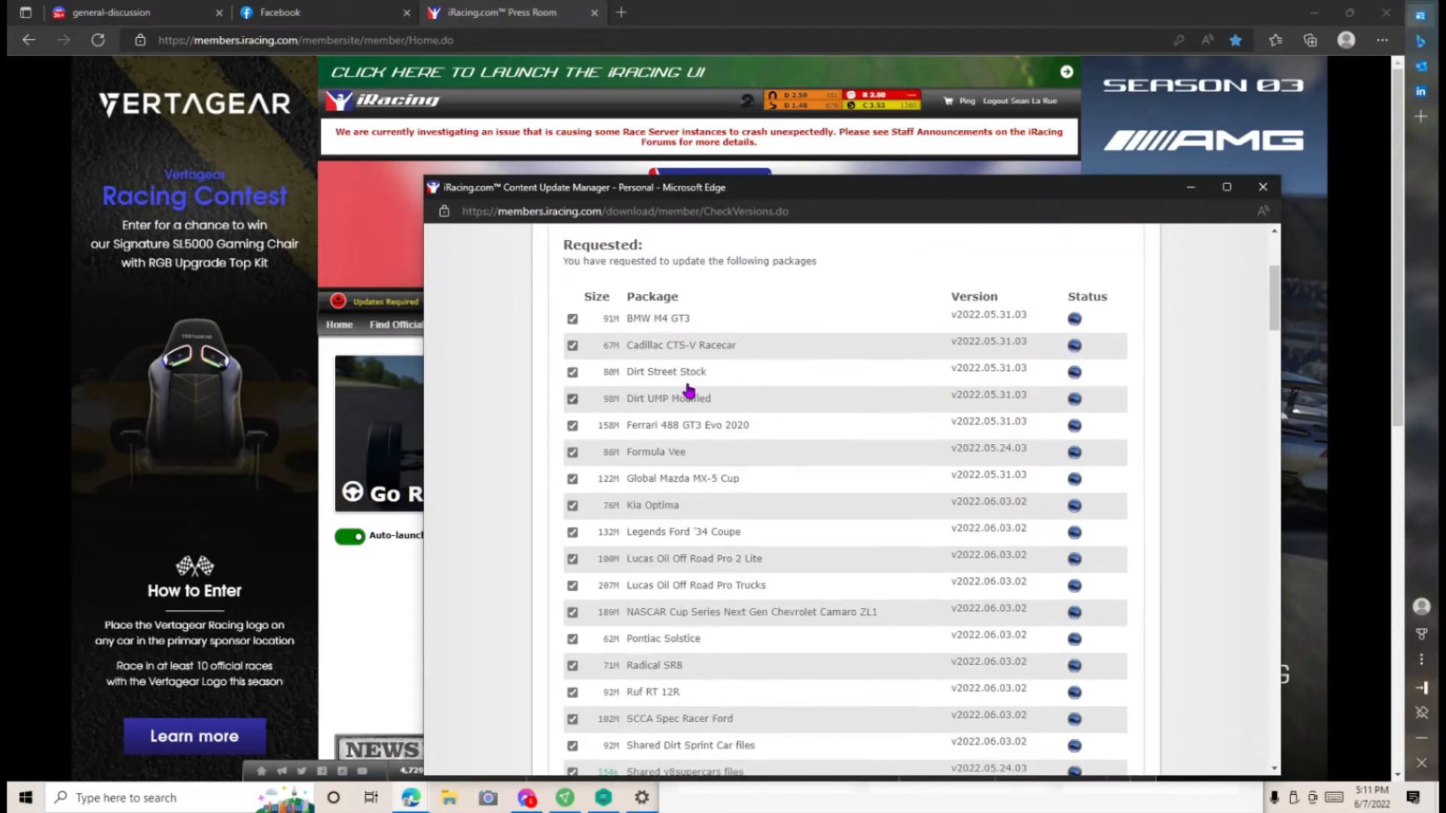
Step: Expand the Required system packages list and review the full 3.06 GB set down to the Download button
{"action": "scroll", "scroll_direction": "down", "scroll_amount": 3}
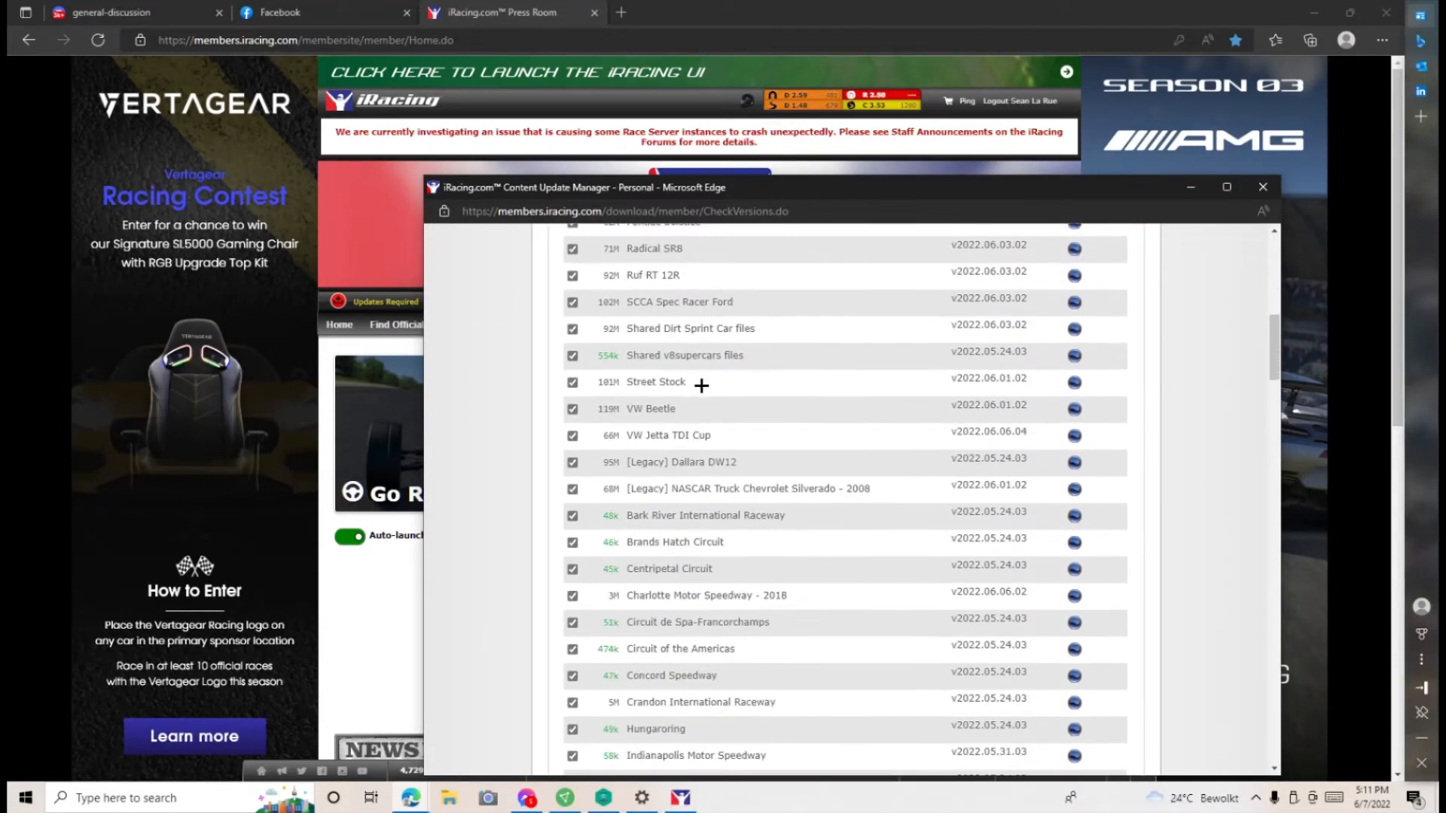
{"action": "scroll", "scroll_direction": "down", "scroll_amount": 3}
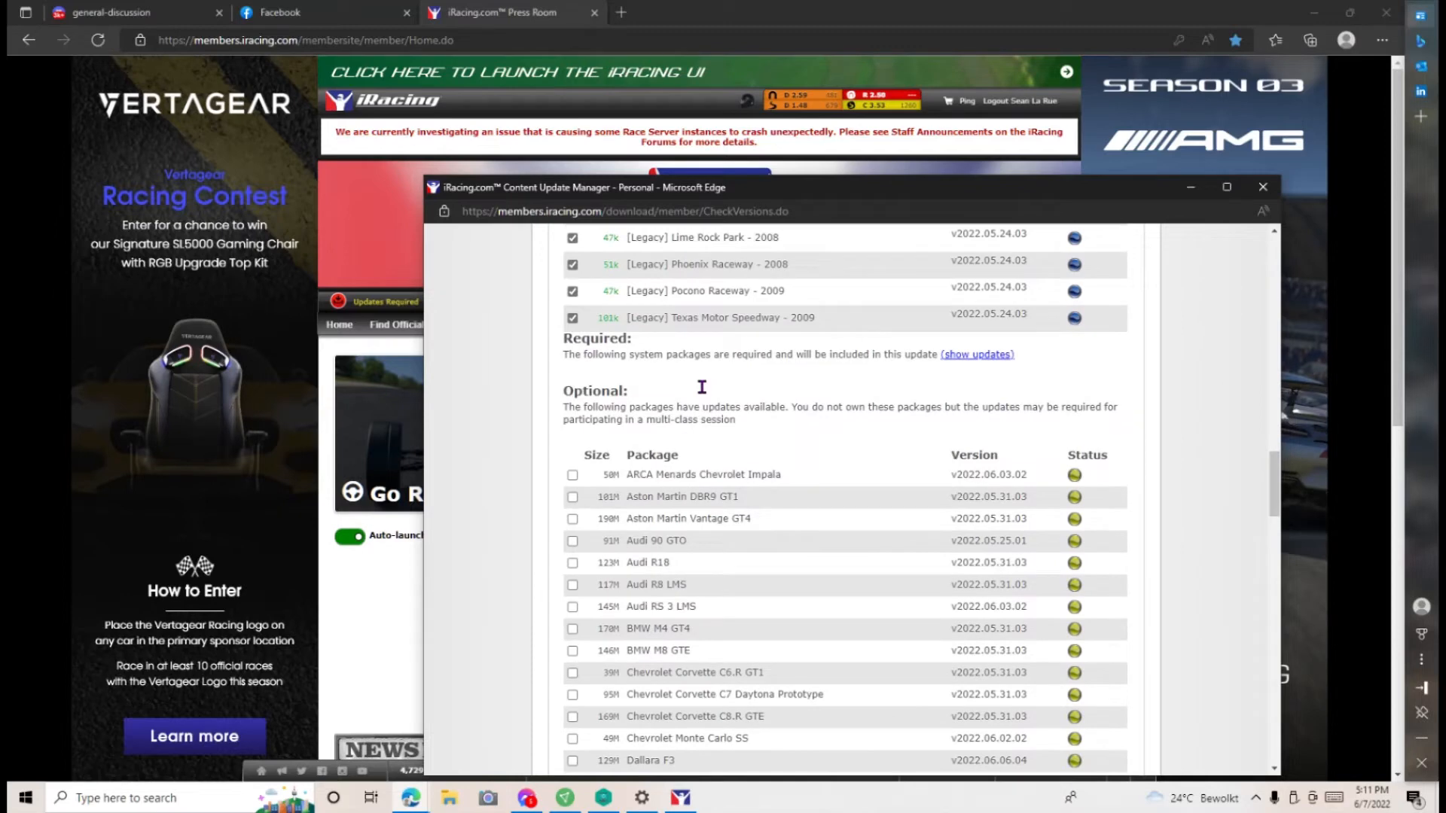
{"action": "mouse_move", "coordinate": [923, 351]}
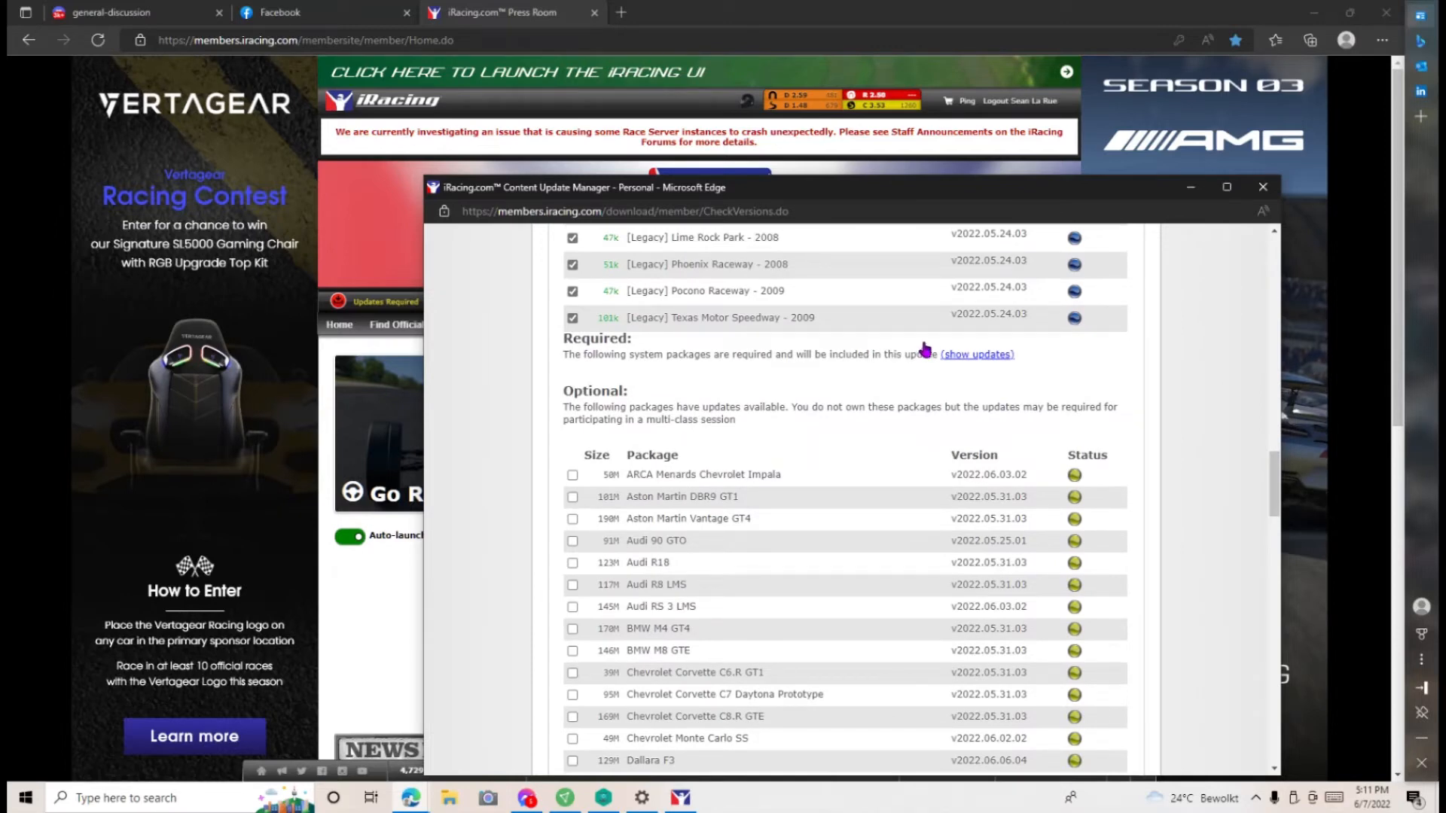
{"action": "left_click", "coordinate": [976, 354]}
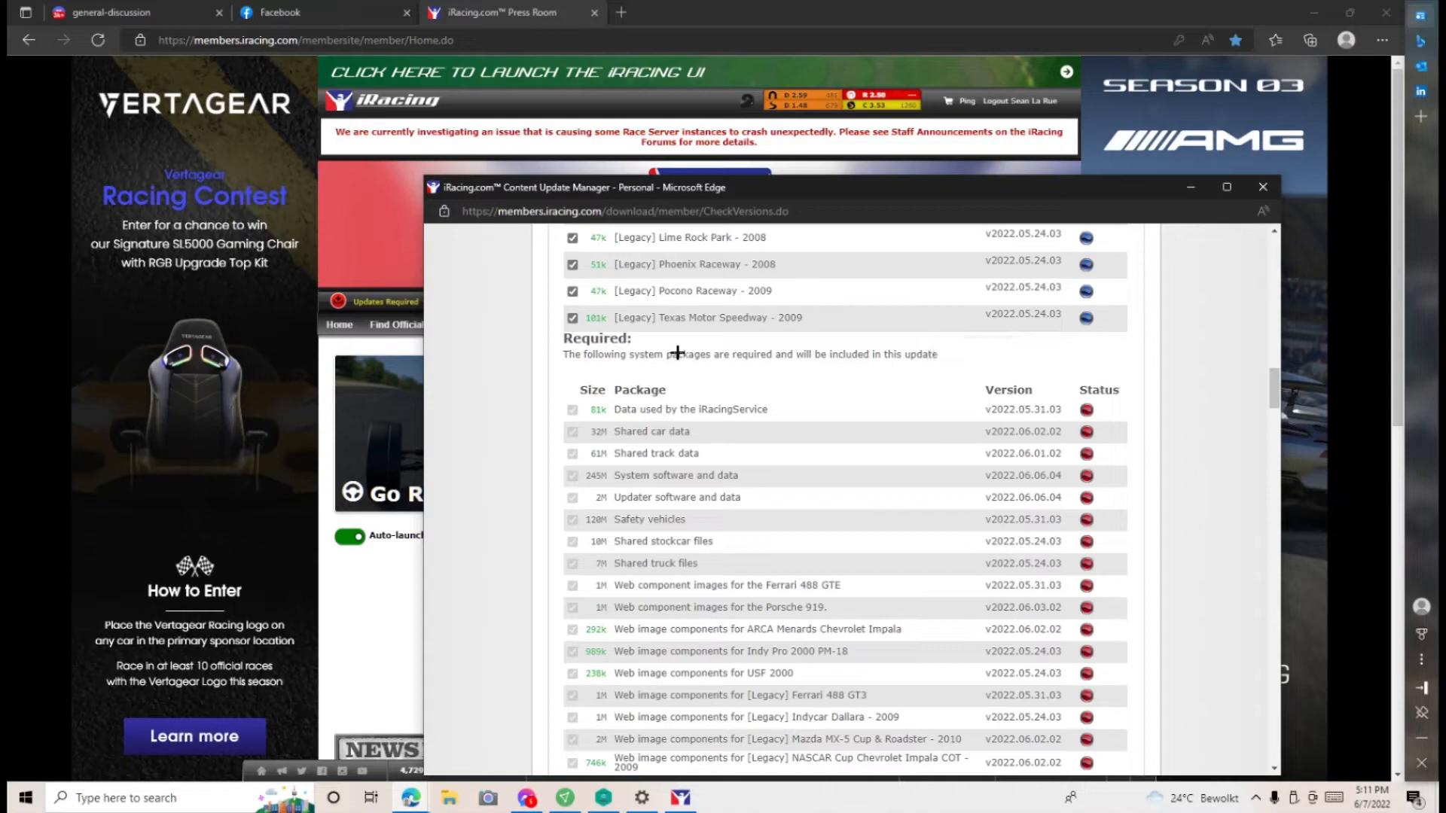
{"action": "scroll", "scroll_direction": "down", "scroll_amount": 3}
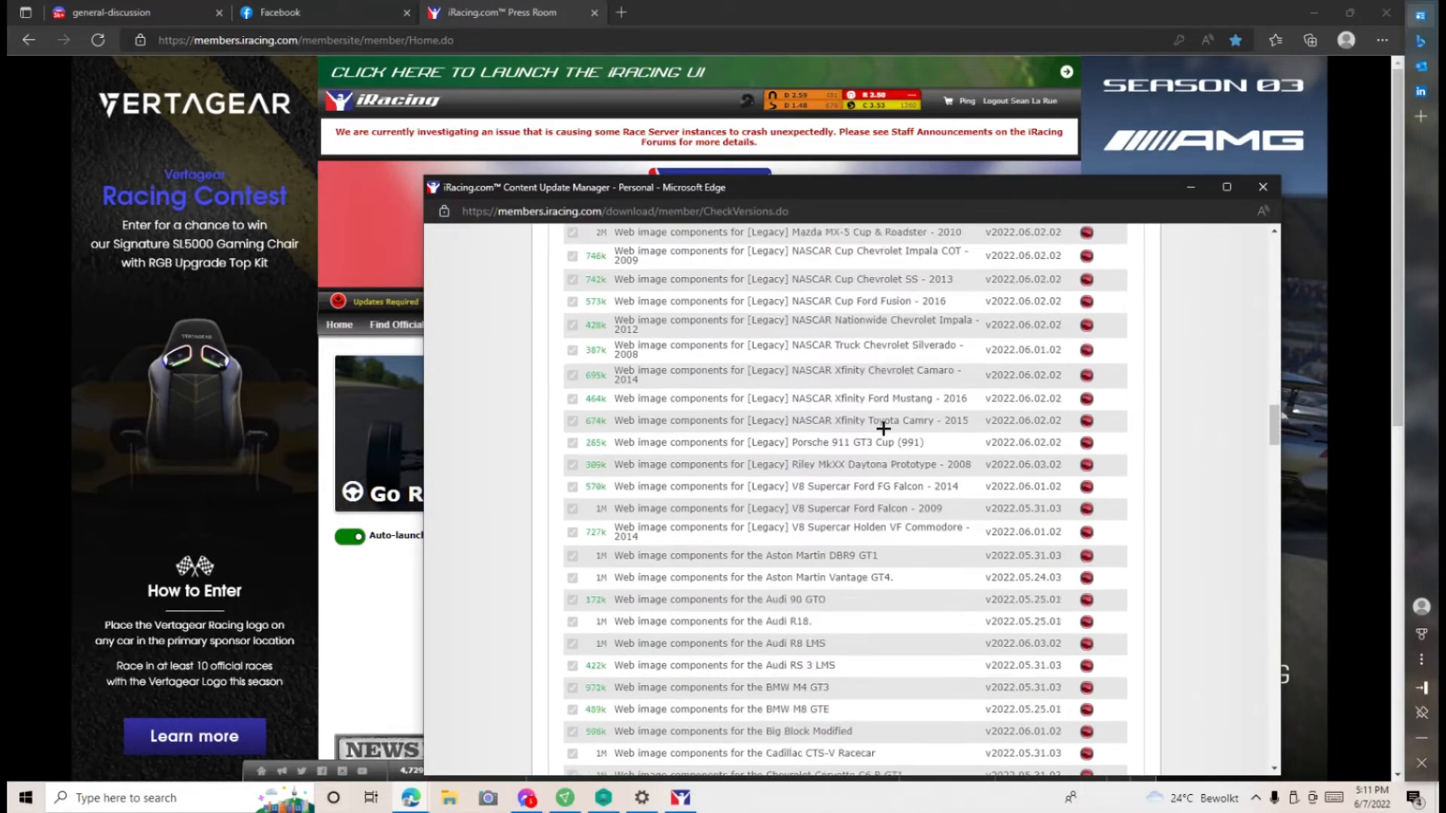
{"action": "scroll", "scroll_direction": "down", "scroll_amount": 3}
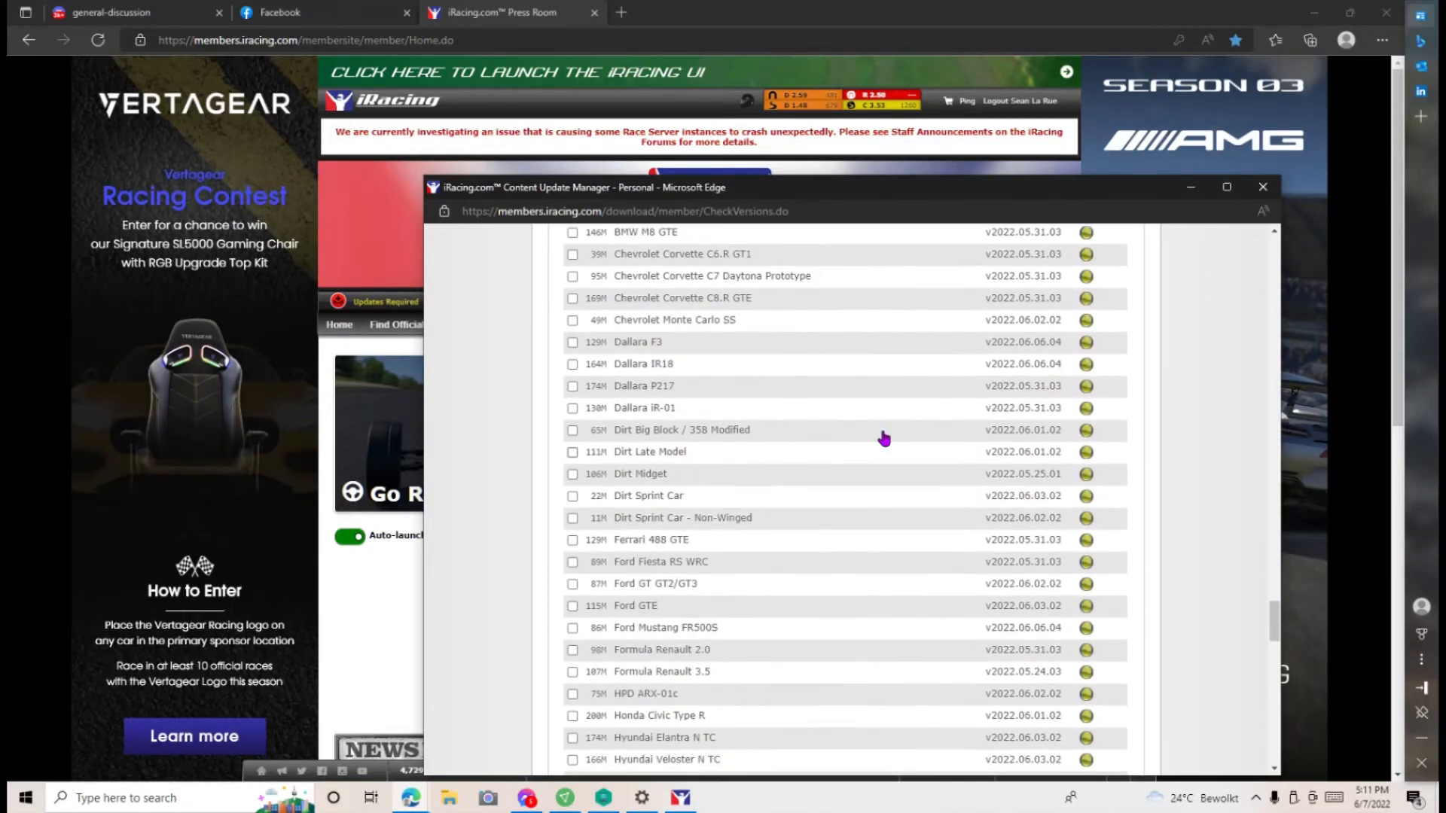
{"action": "scroll", "scroll_direction": "down", "scroll_amount": 3}
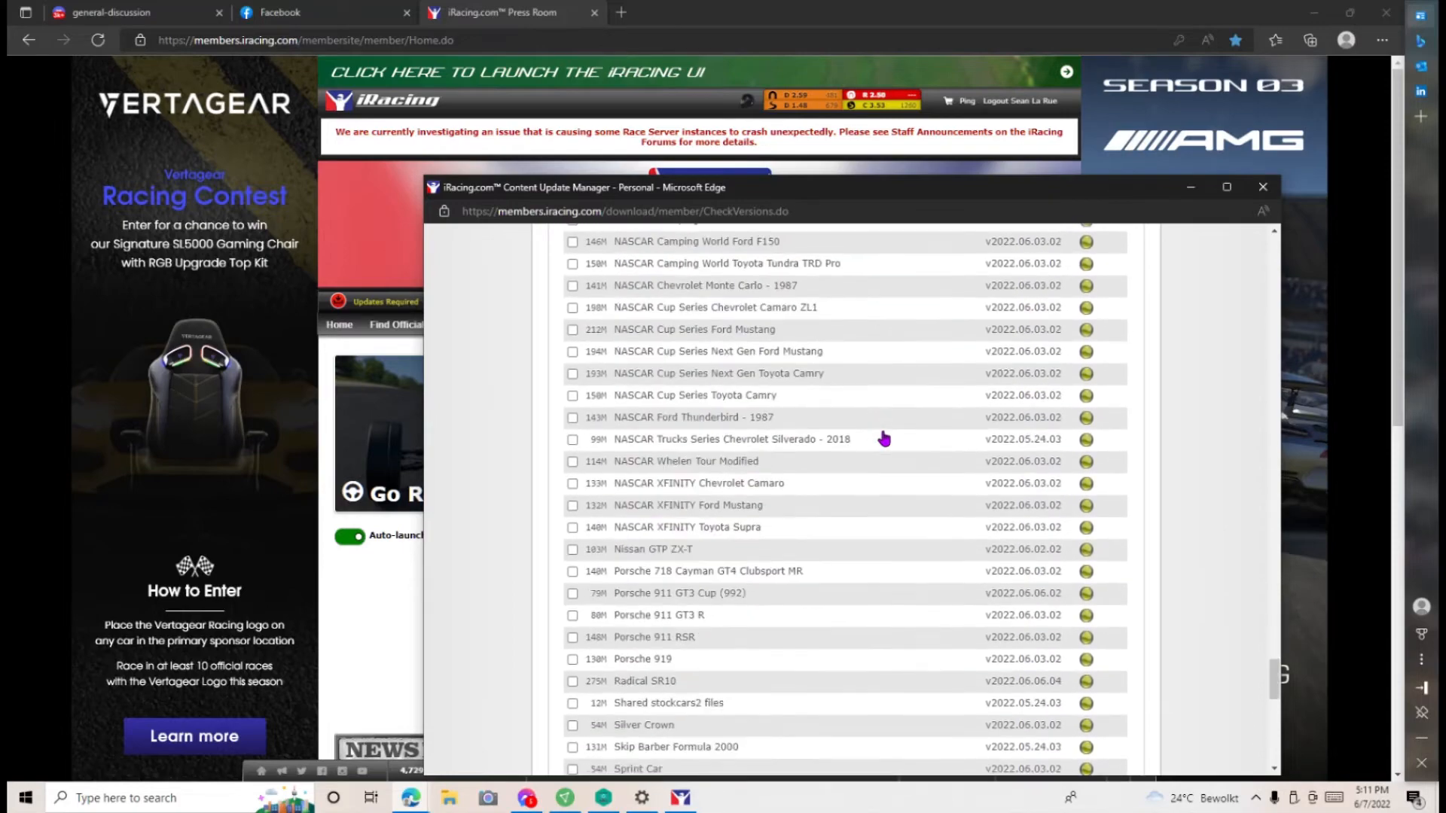
{"action": "scroll", "scroll_direction": "down", "scroll_amount": 3}
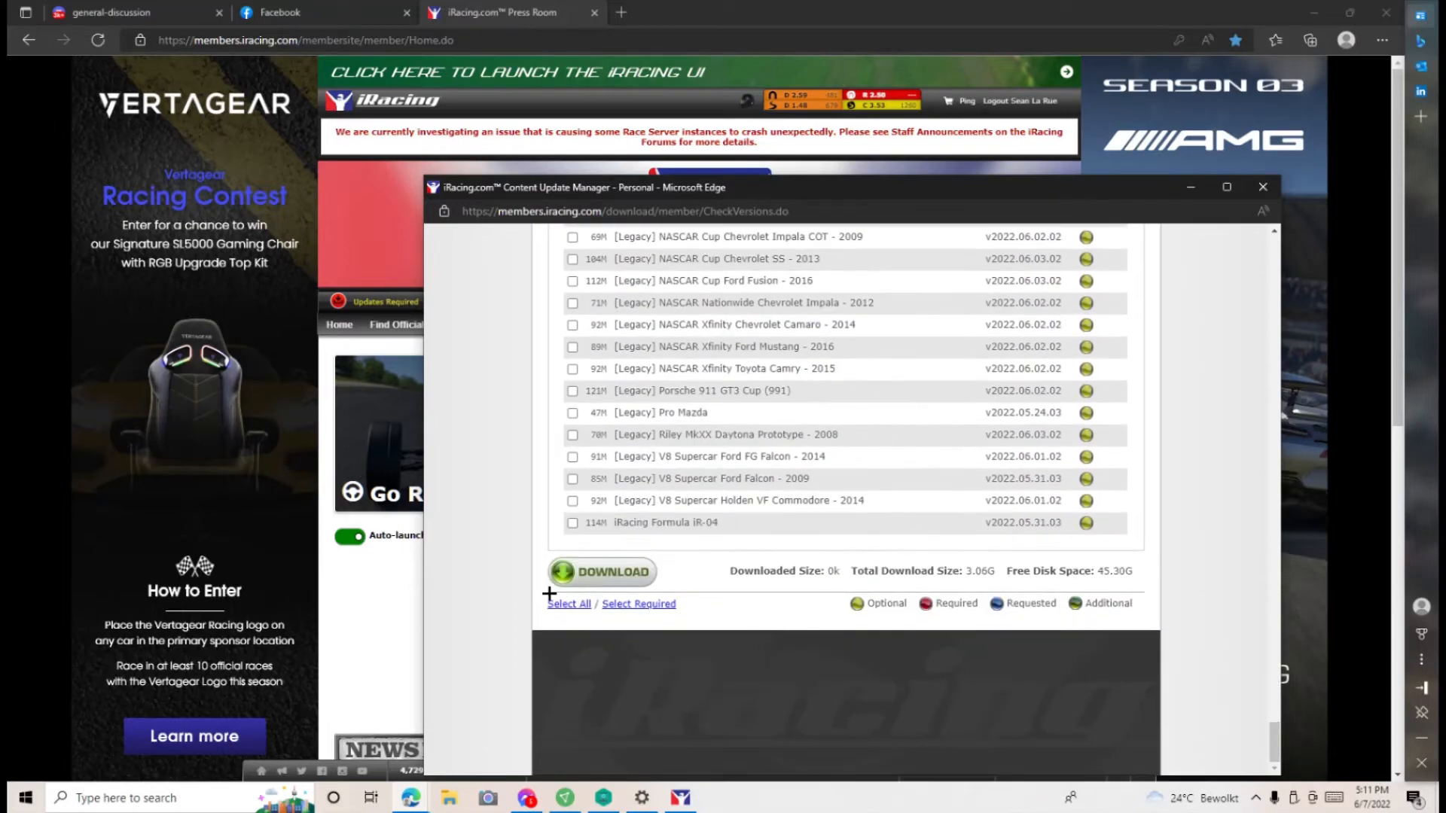
{"action": "mouse_move", "coordinate": [608, 595]}
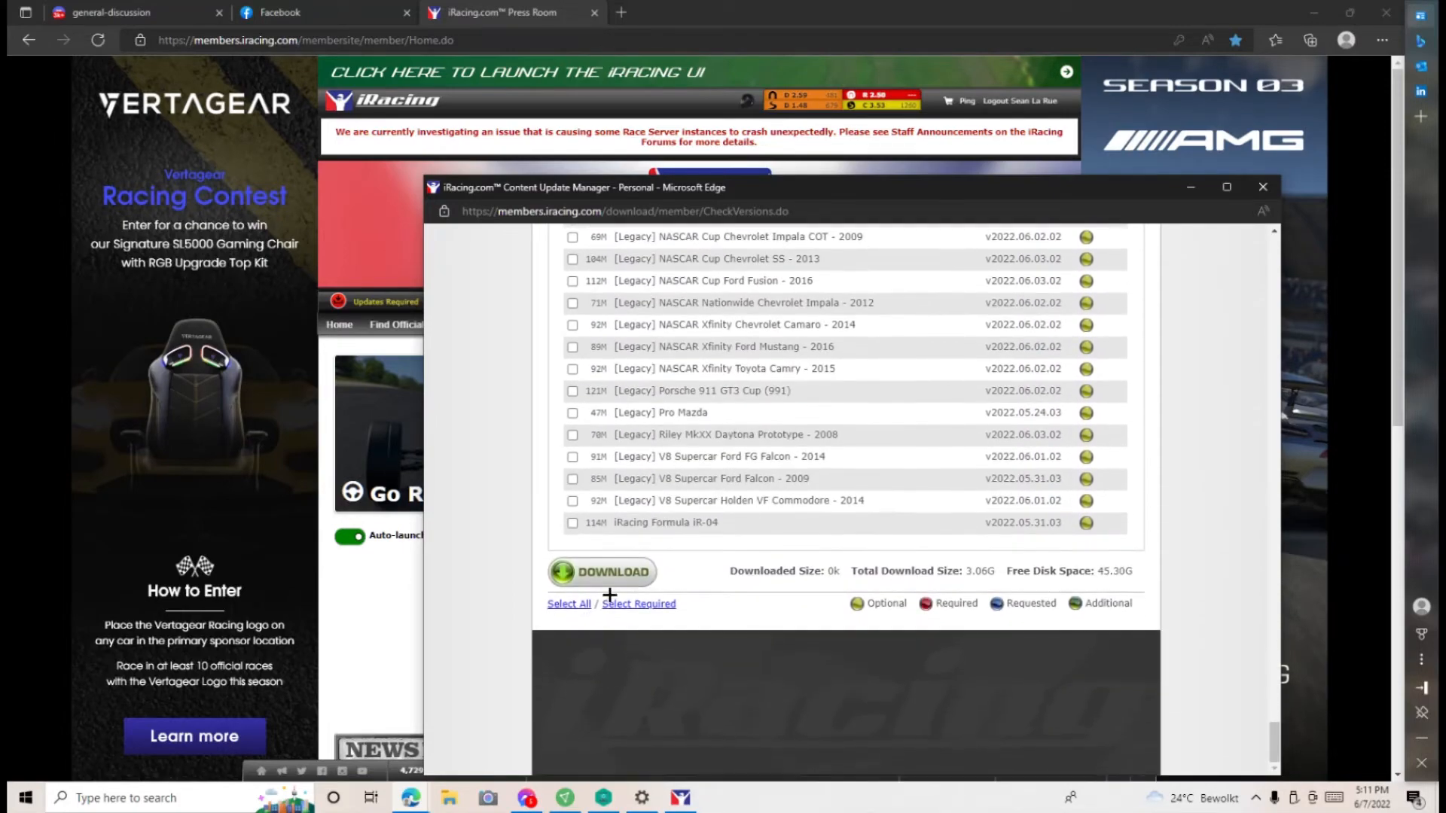
{"action": "left_click", "coordinate": [638, 602]}
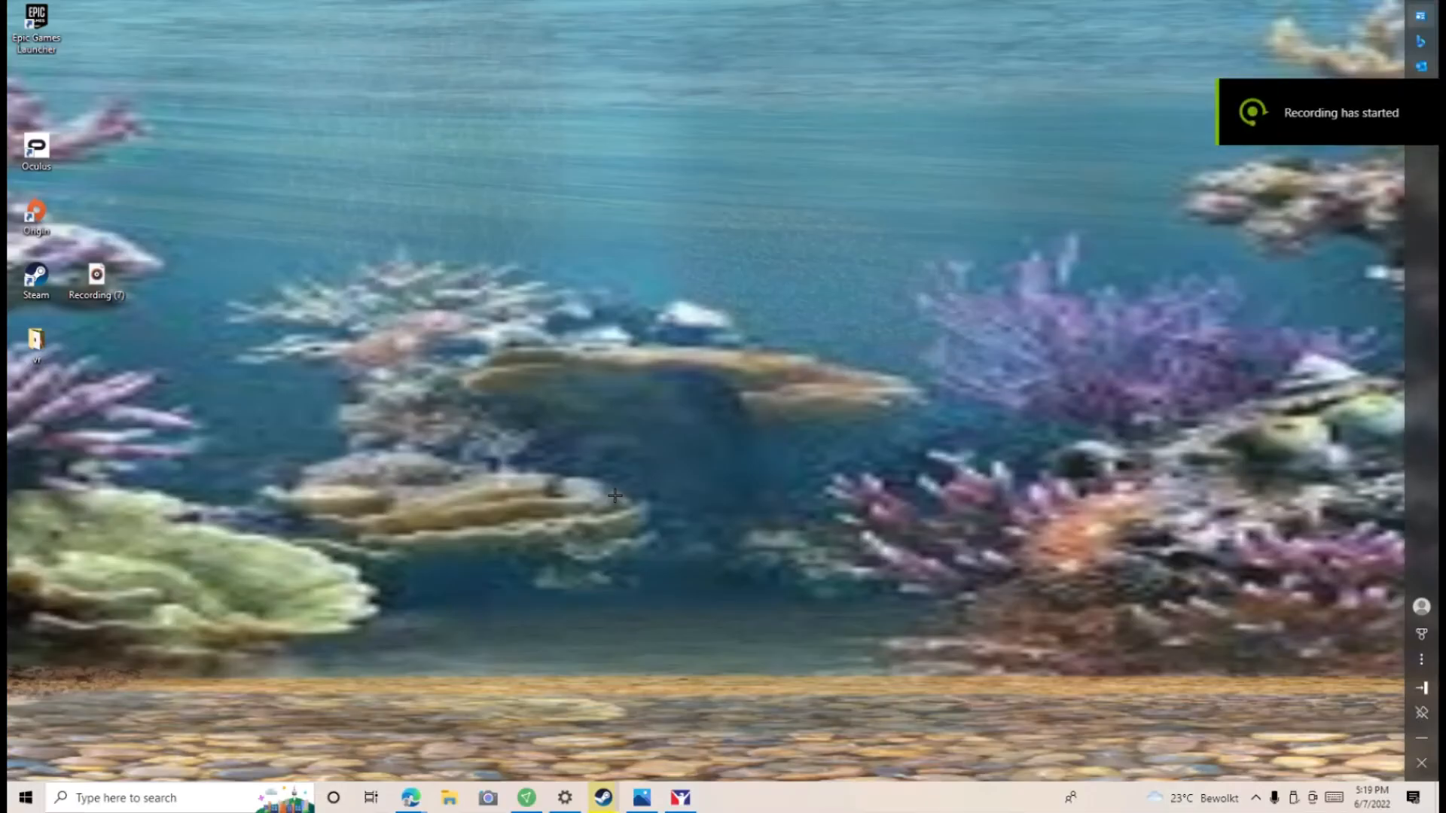
{"action": "mouse_move", "coordinate": [643, 429]}
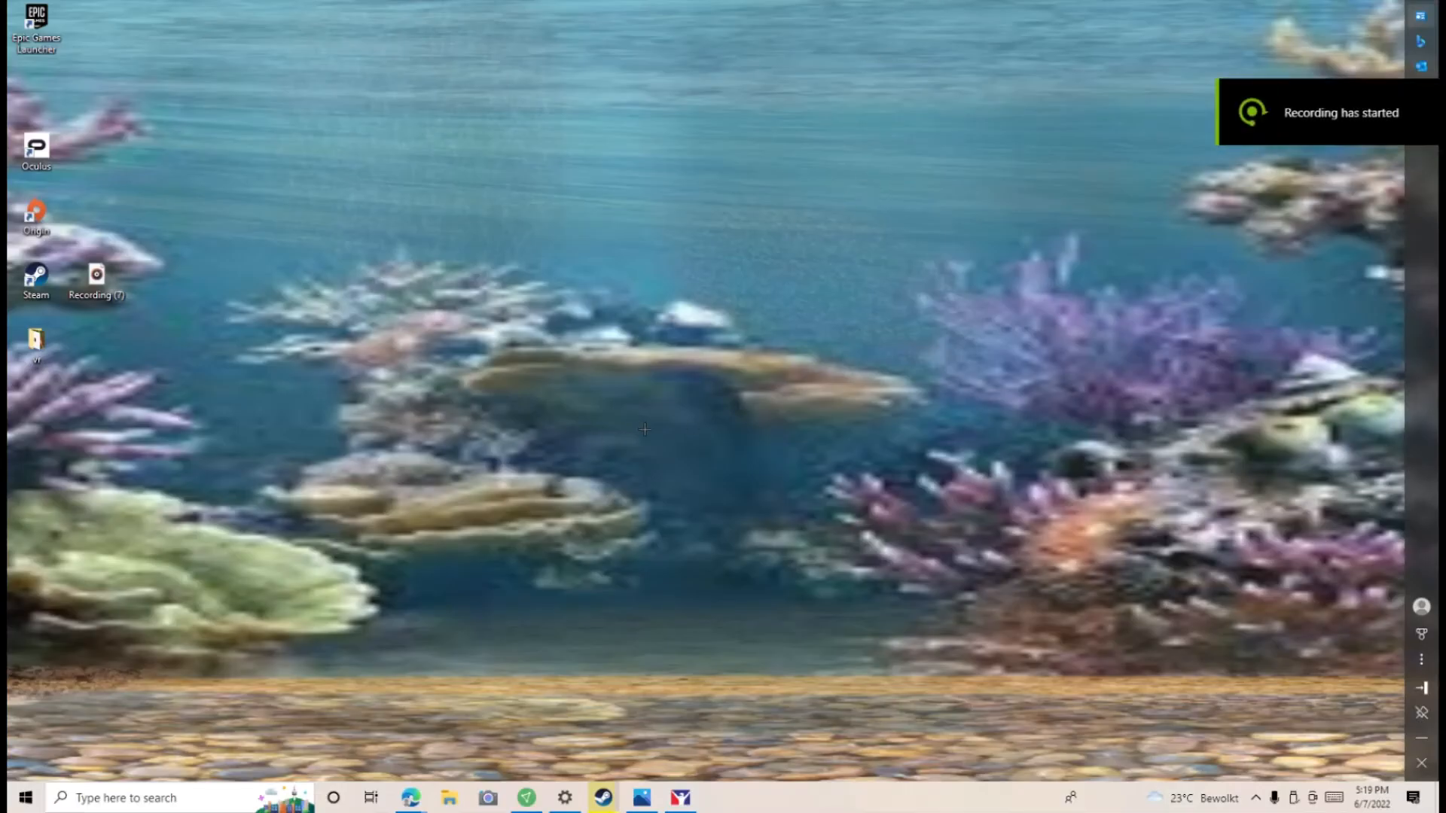
{"action": "mouse_move", "coordinate": [1032, 223]}
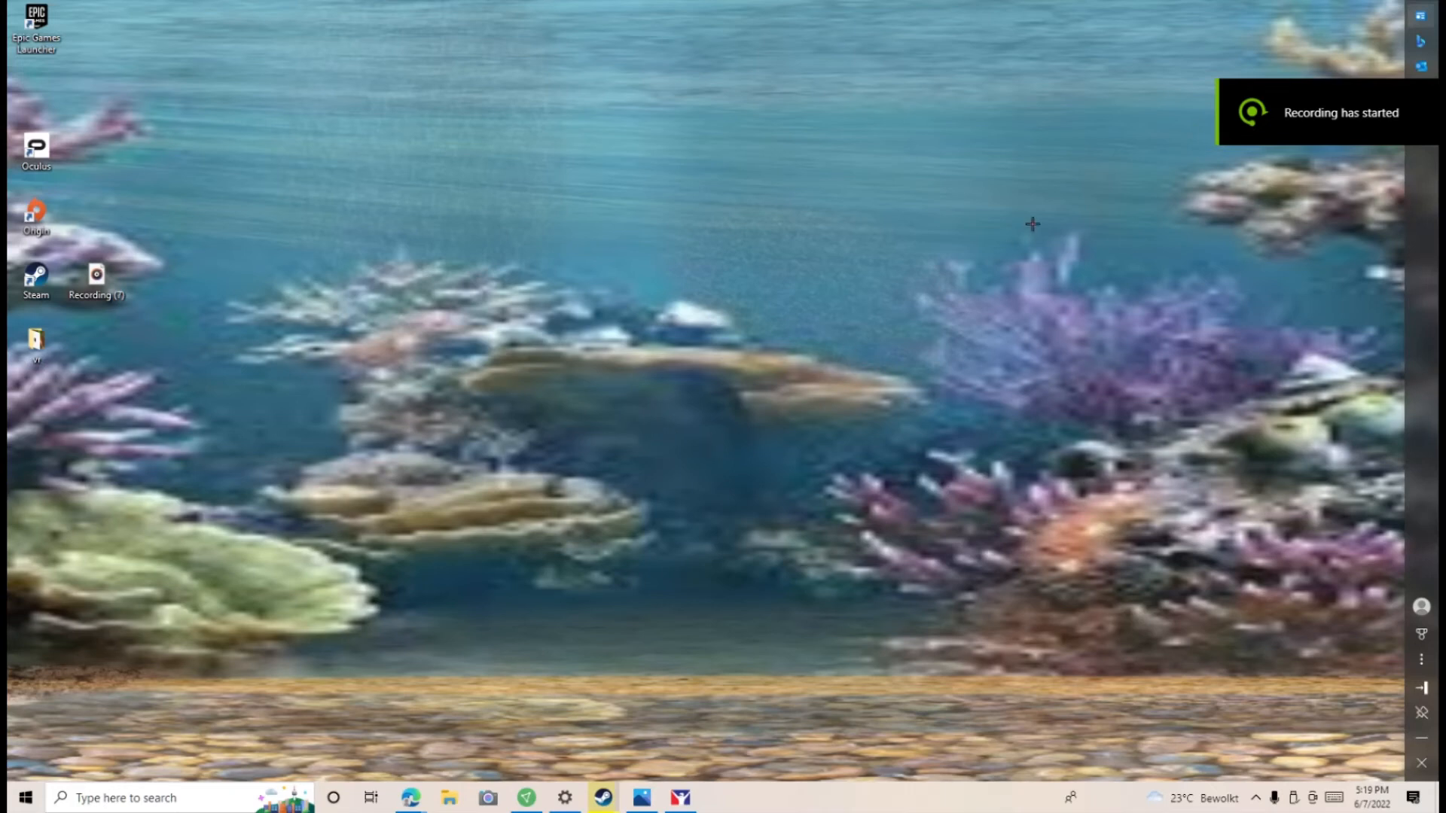
Step: Close the update manager window, leaving the bare Windows desktop
{"action": "left_click", "coordinate": [448, 798]}
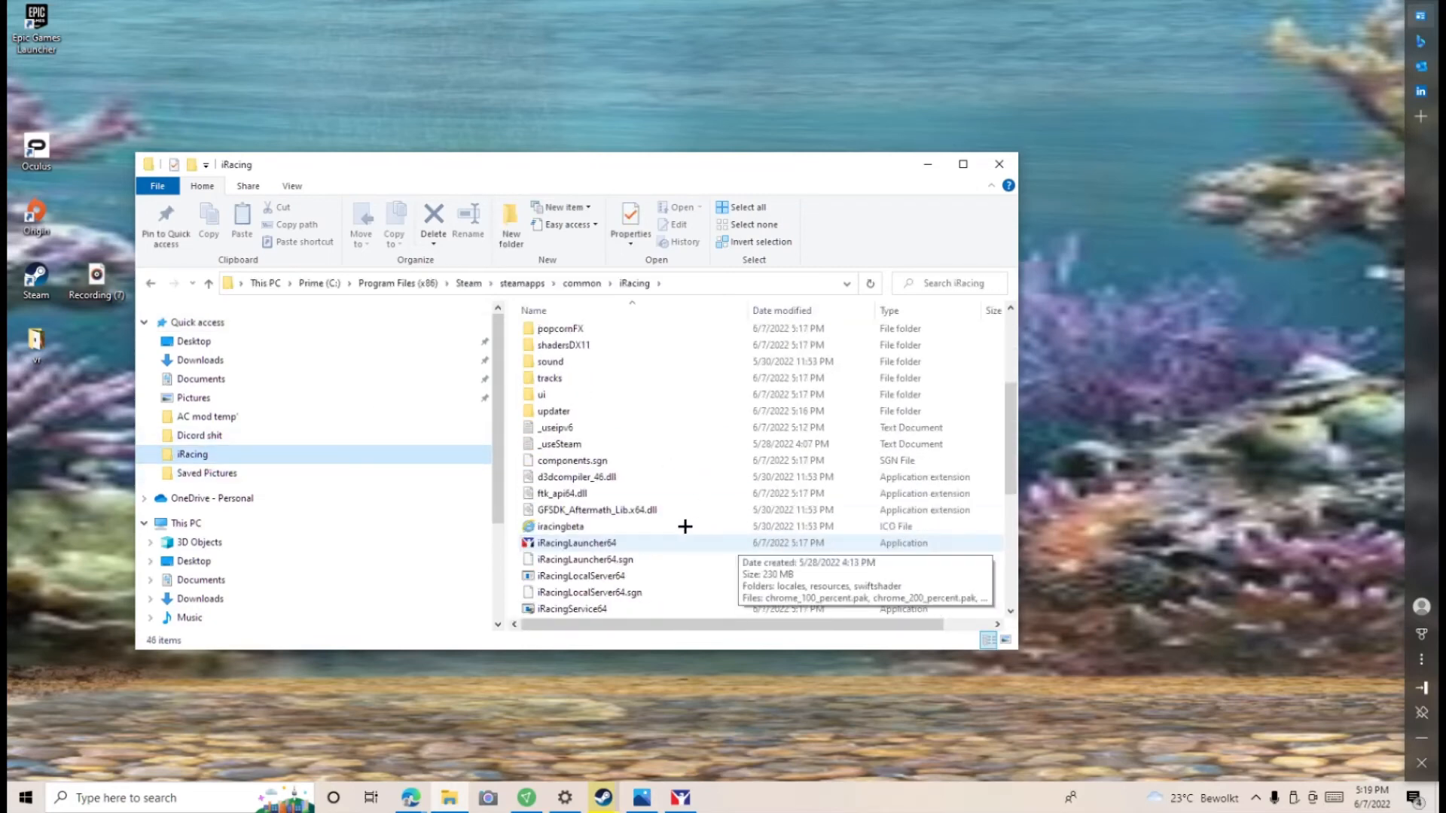
Step: Select the iRacingSim64DX11 application in the Steam iRacing install folder
{"action": "scroll", "scroll_direction": "down", "scroll_amount": 3}
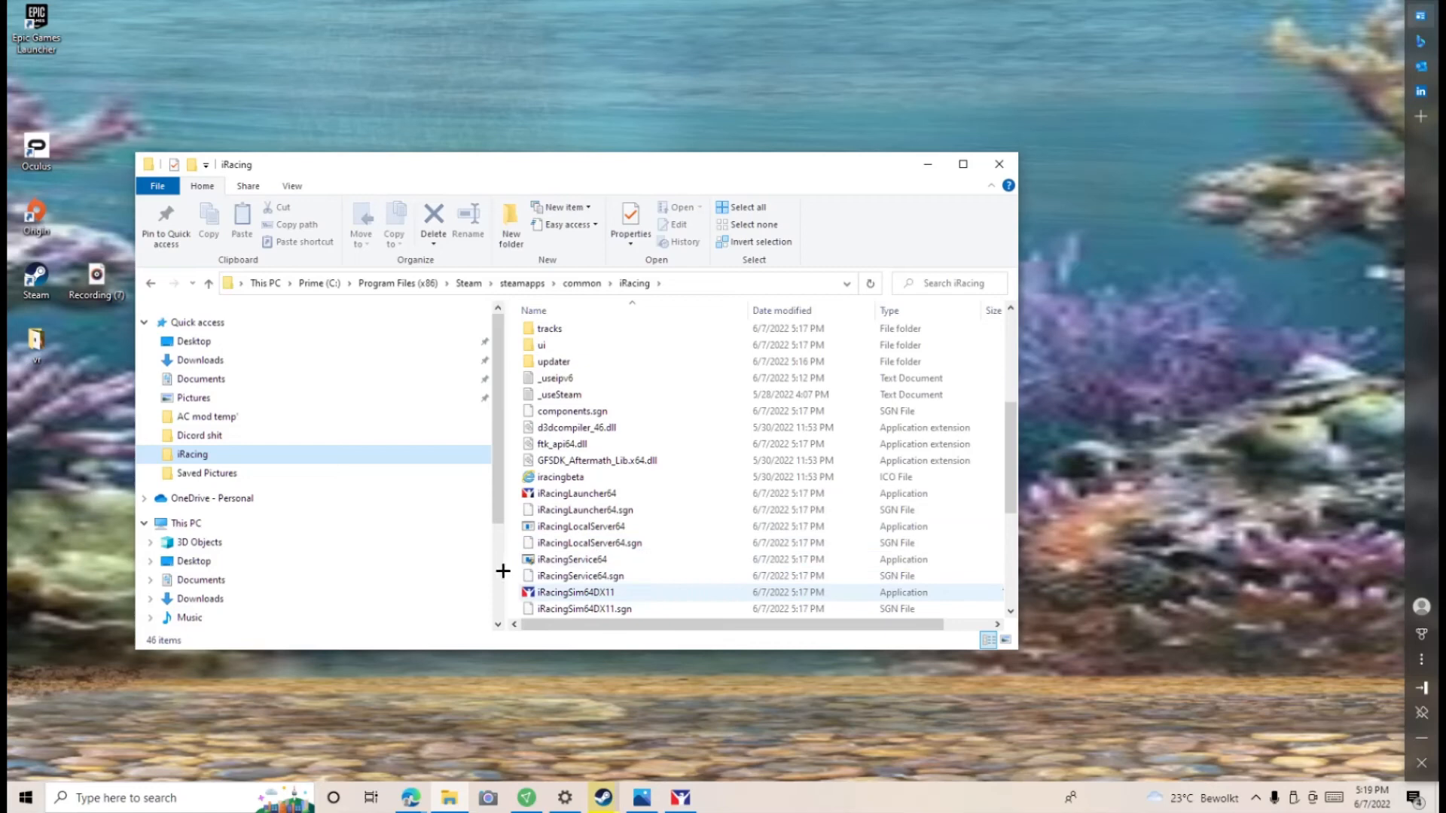
{"action": "mouse_move", "coordinate": [599, 568]}
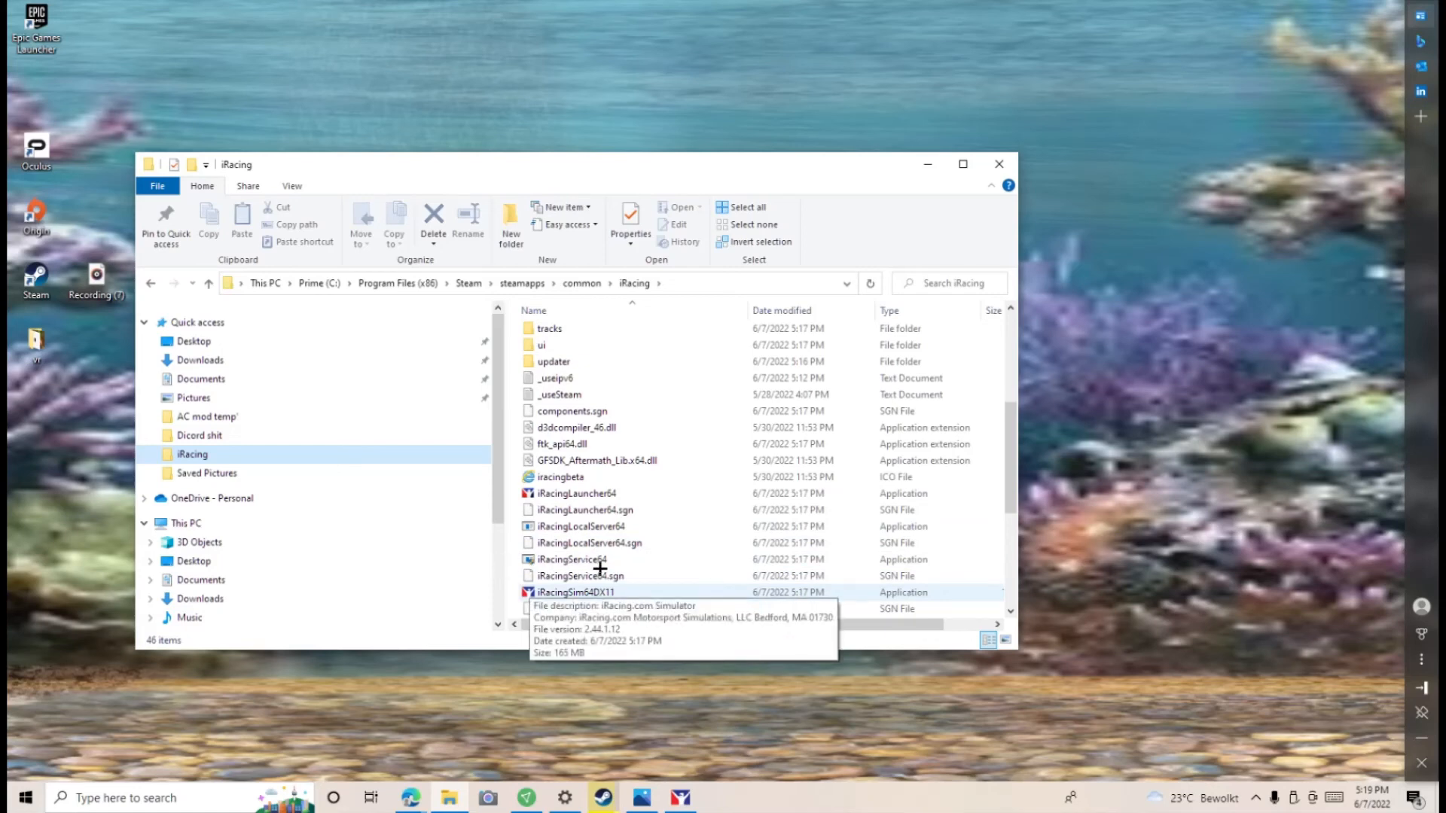
{"action": "left_click", "coordinate": [577, 592]}
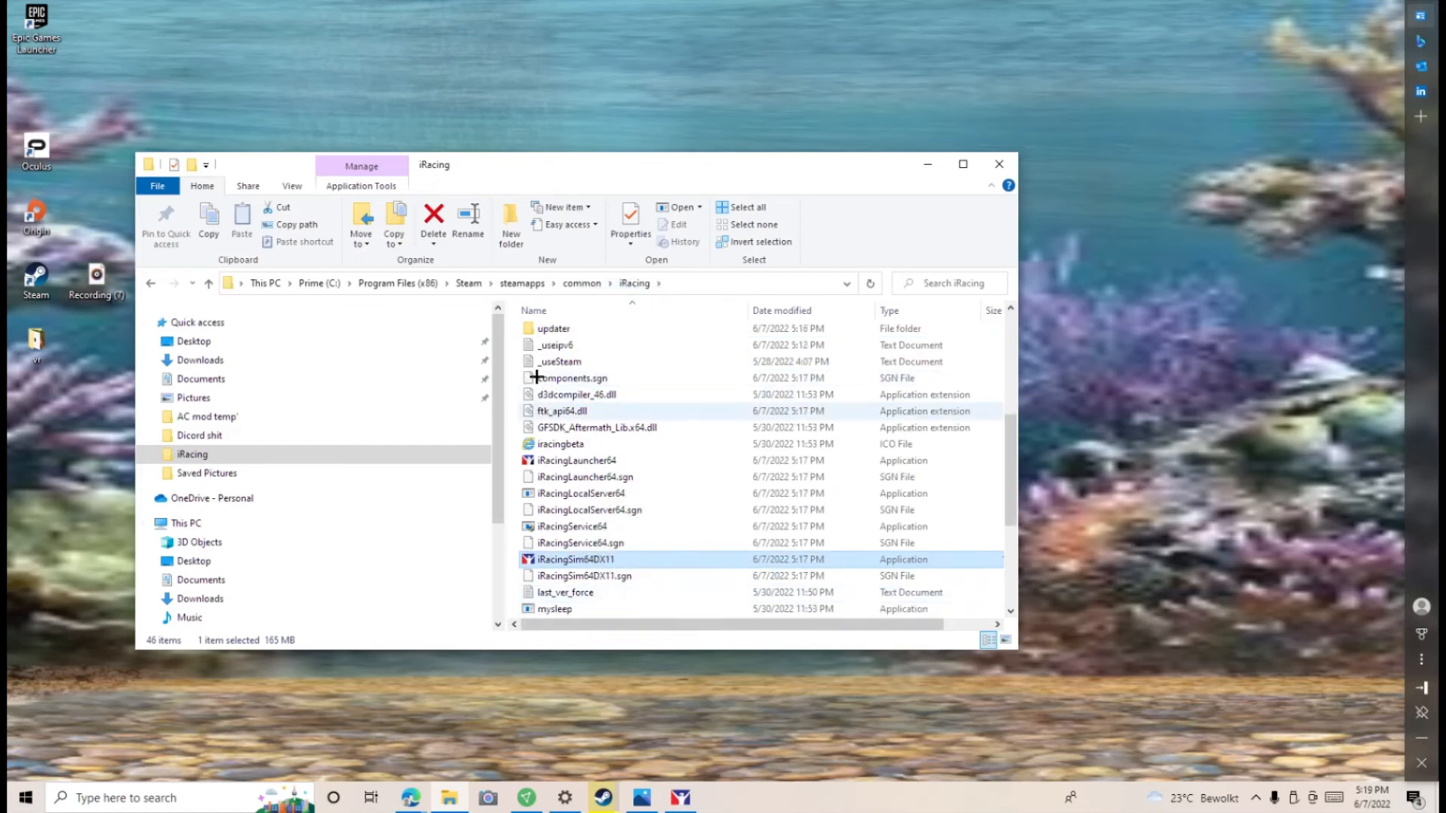
Step: Enter the updater subfolder containing iRacingUpdater and its signature files
{"action": "double_click", "coordinate": [553, 328]}
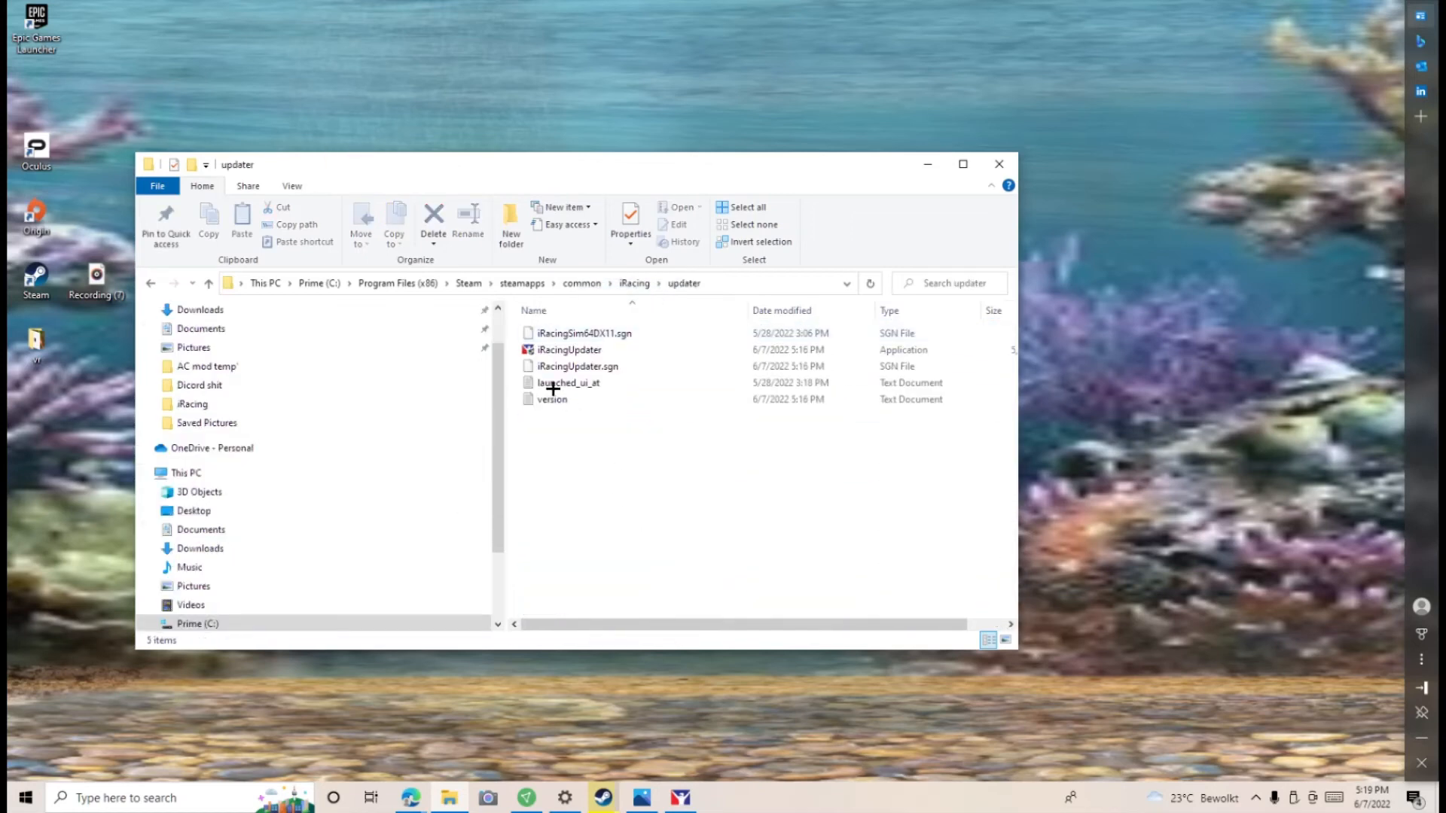
{"action": "mouse_move", "coordinate": [569, 350]}
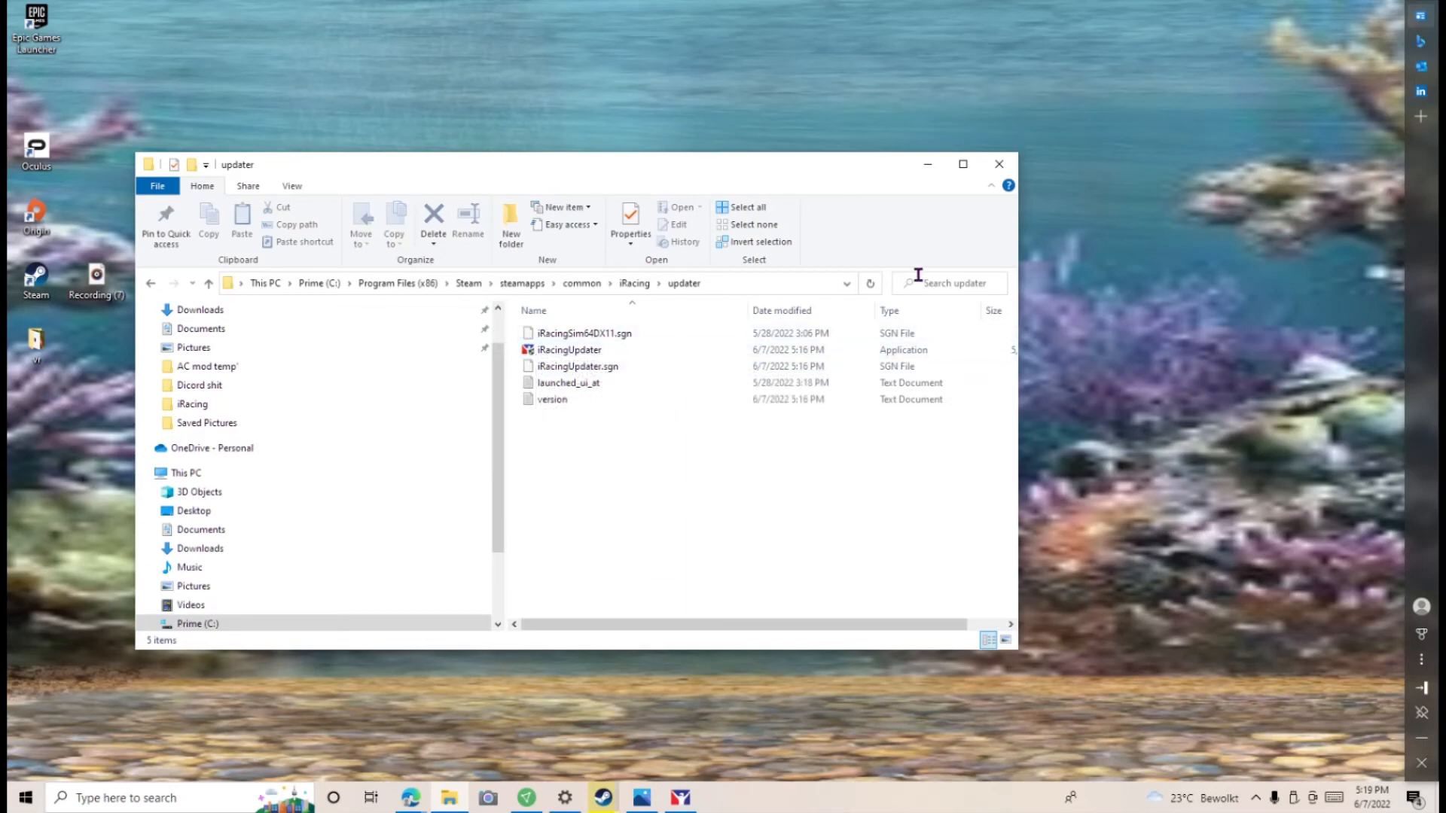
{"action": "mouse_move", "coordinate": [517, 663]}
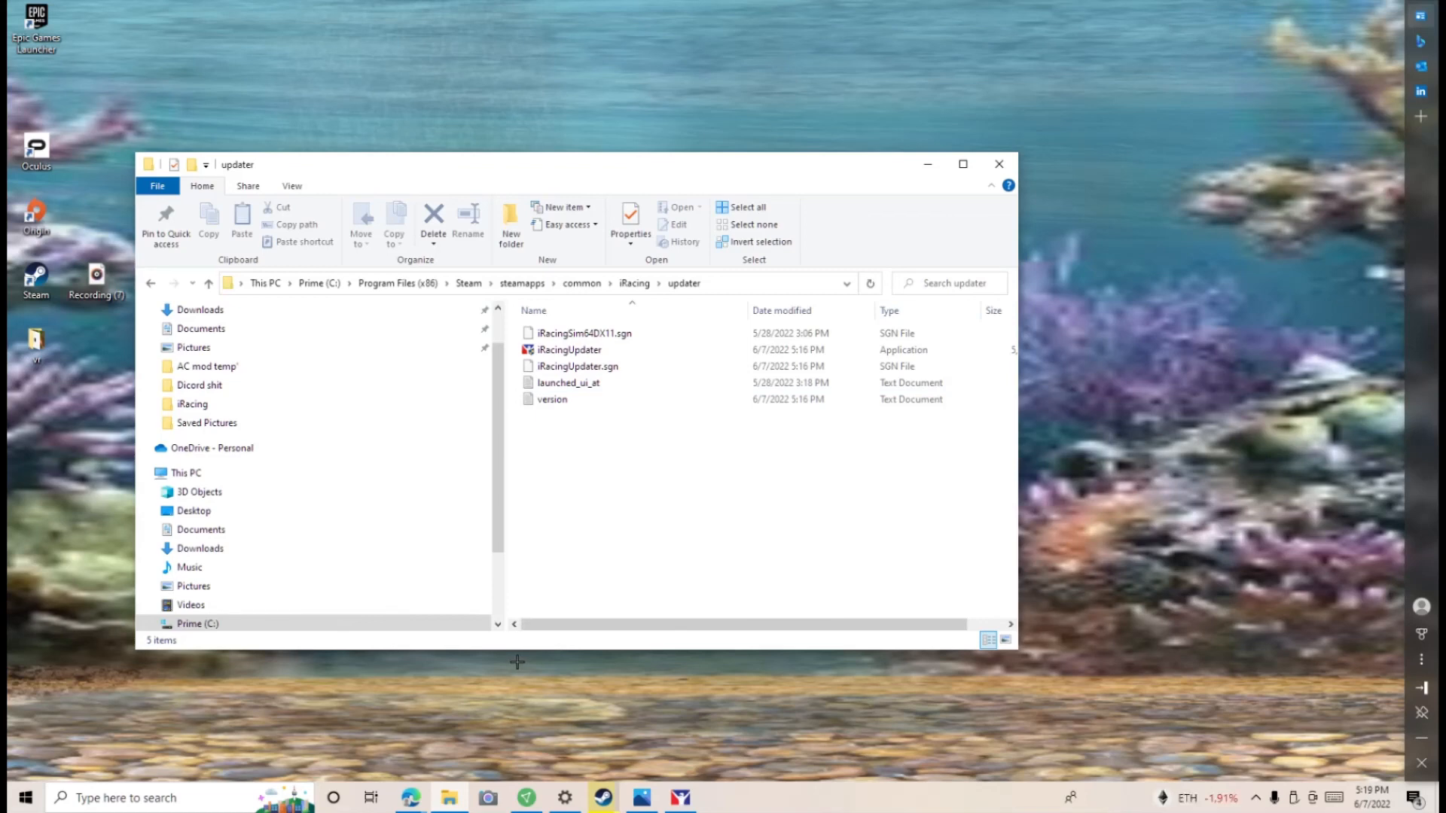
{"action": "mouse_move", "coordinate": [612, 461]}
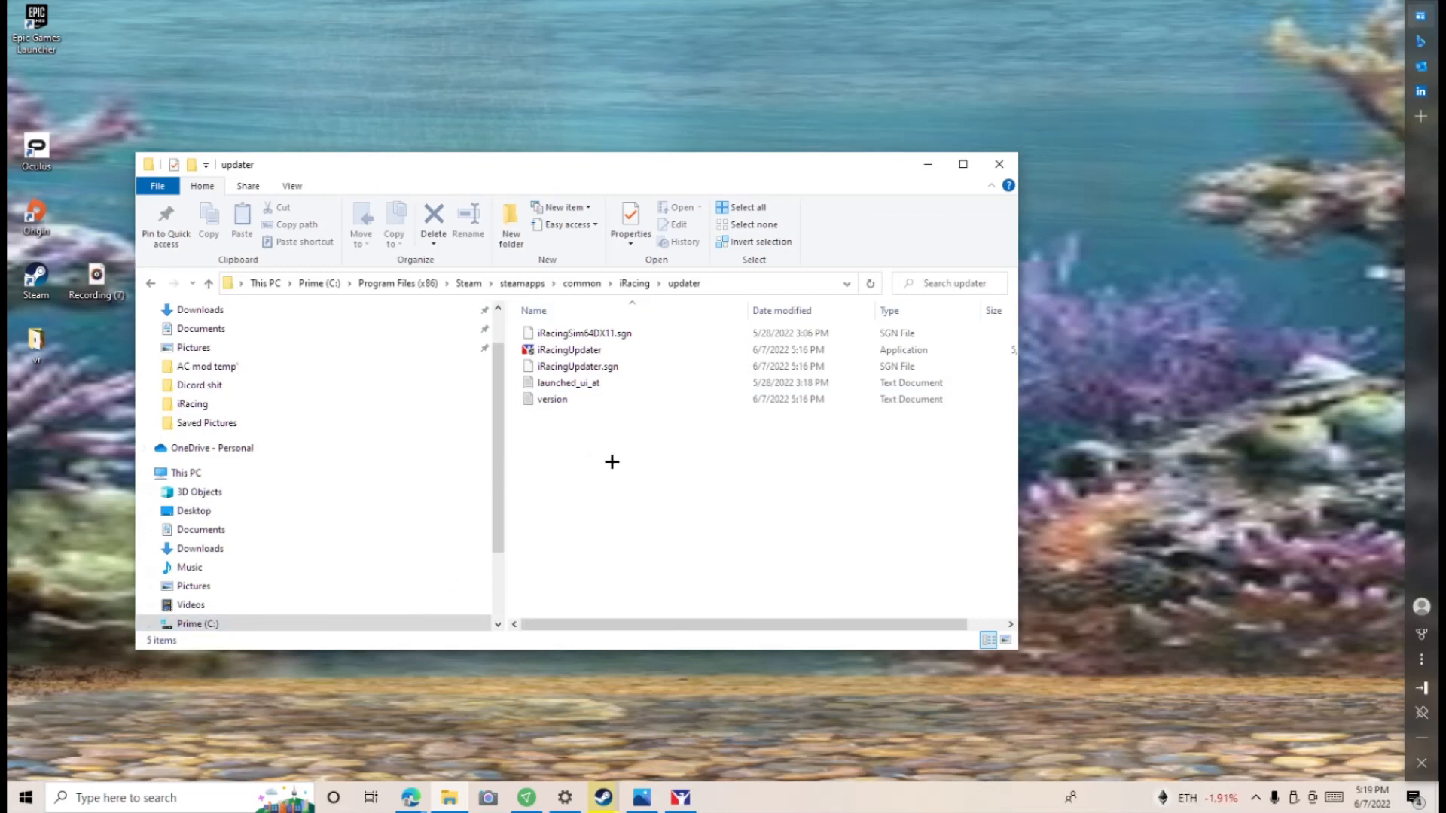